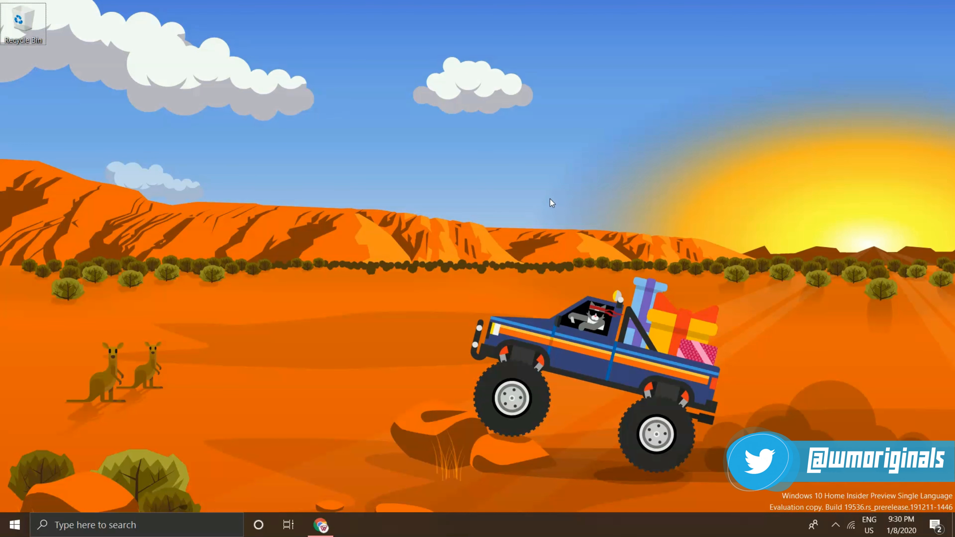
- Bring Chrome forward from the taskbar and pause the Red Brick video at 0:08
{"action": "left_click", "coordinate": [320, 531]}
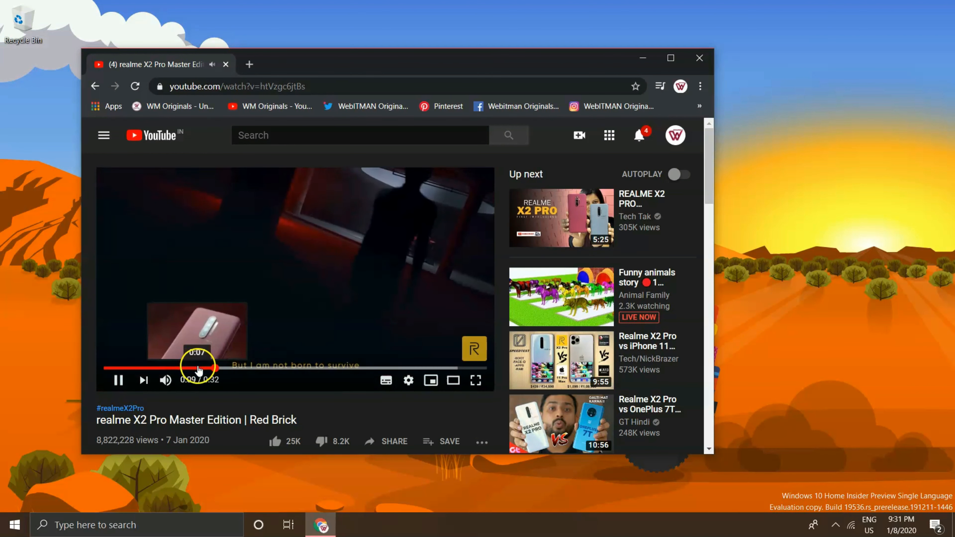
{"action": "left_click", "coordinate": [118, 380]}
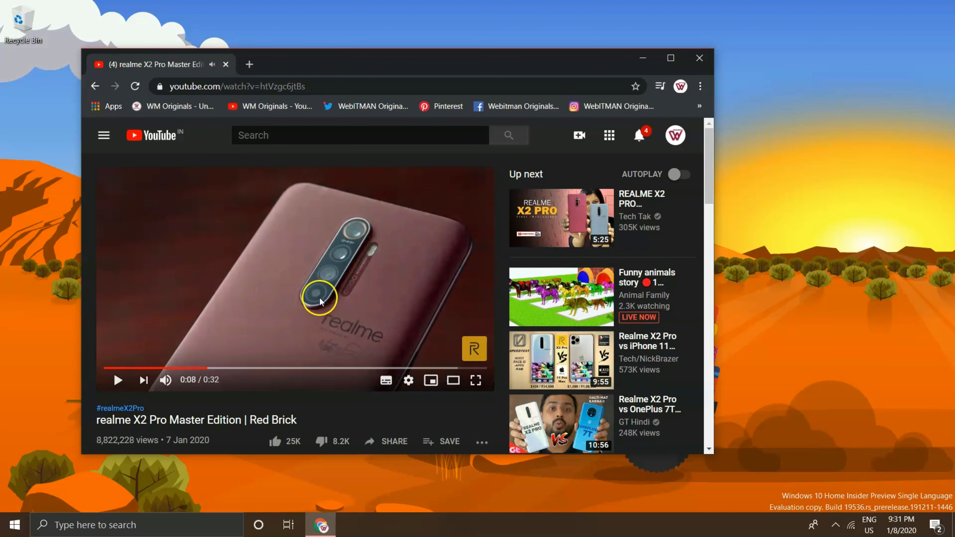
{"action": "mouse_move", "coordinate": [644, 118]}
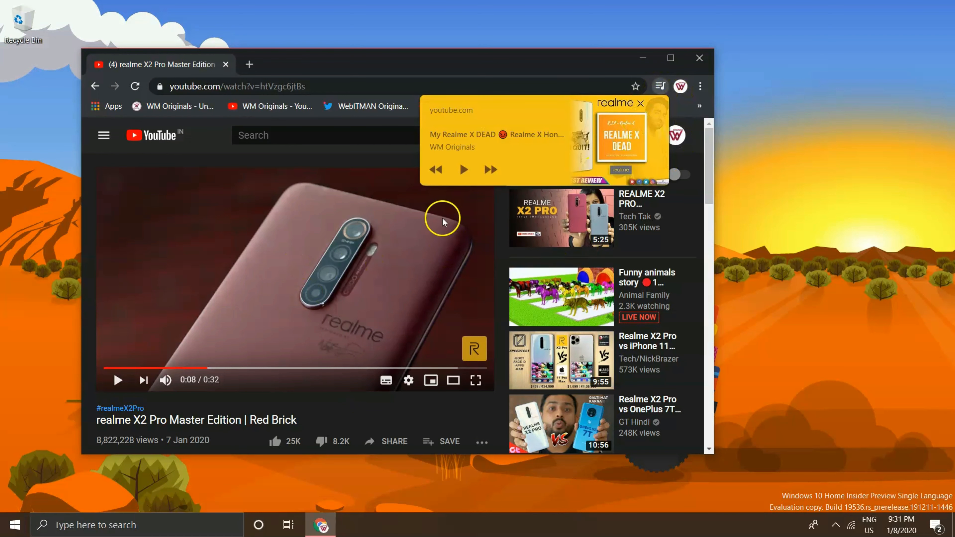
{"action": "mouse_move", "coordinate": [397, 249]}
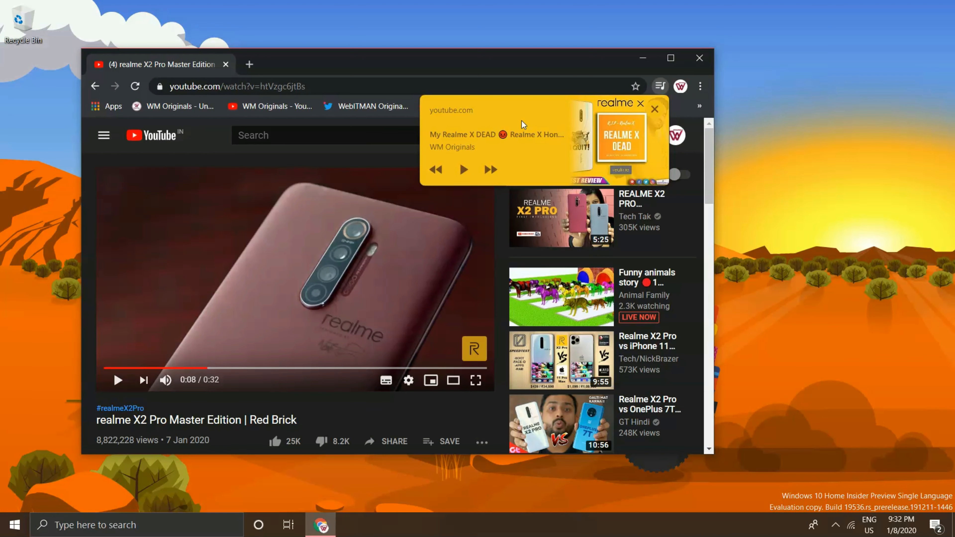
- Resume and pause the Red Brick video from the media popup, then dismiss the popup
{"action": "left_click", "coordinate": [463, 170]}
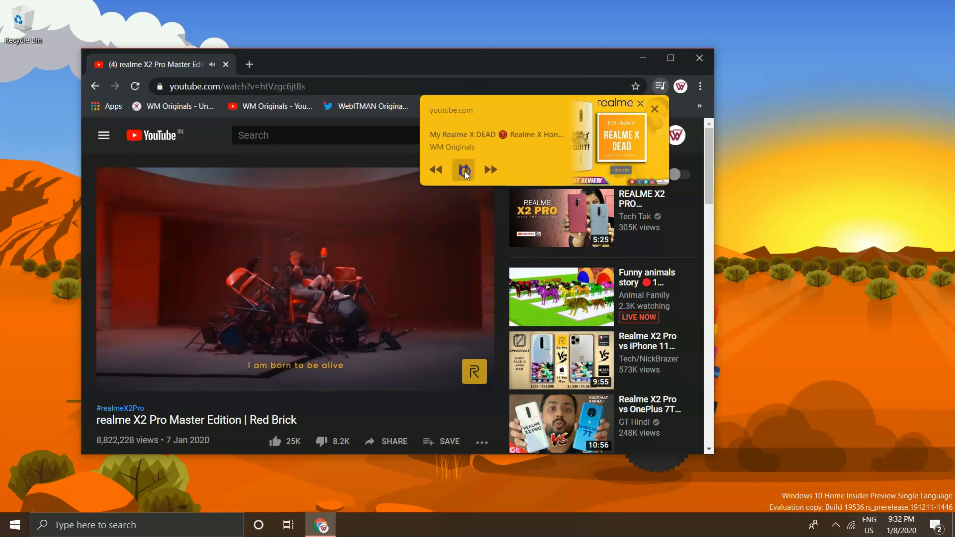
{"action": "left_click", "coordinate": [463, 170]}
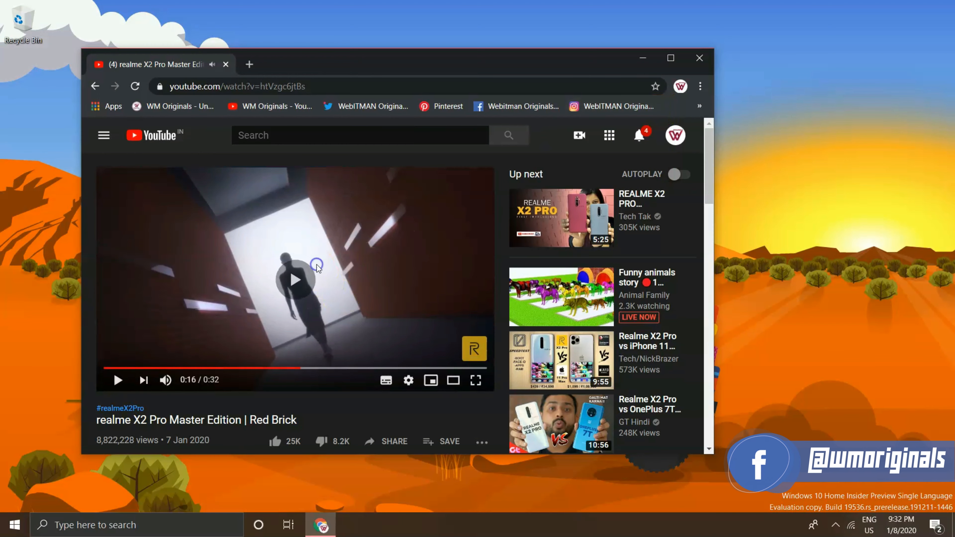
{"action": "left_click", "coordinate": [661, 87]}
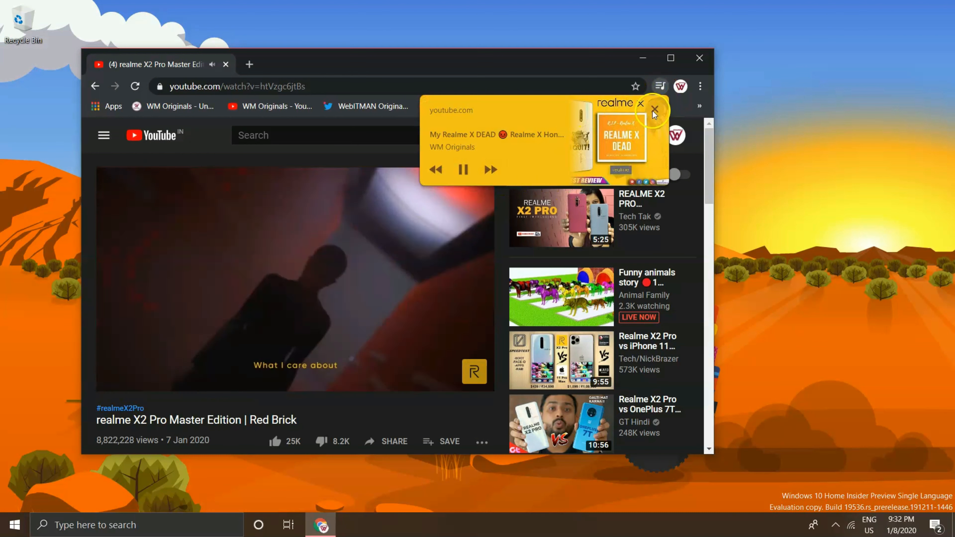
{"action": "left_click", "coordinate": [655, 109]}
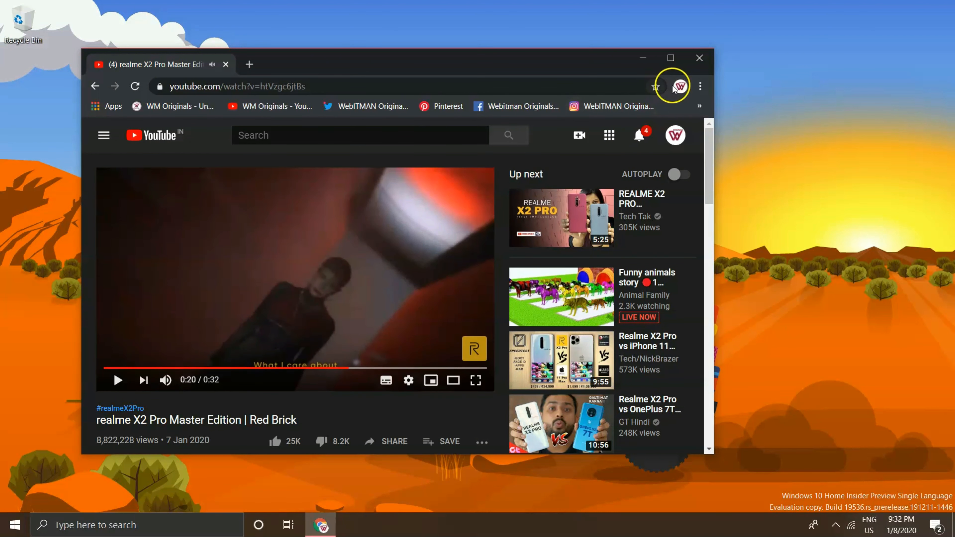
{"action": "mouse_move", "coordinate": [660, 87]}
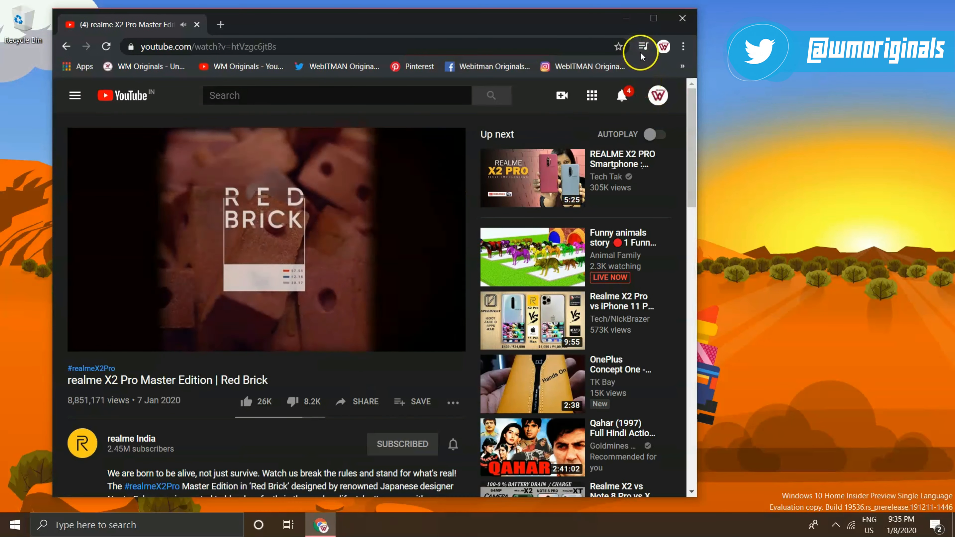
- From the global media controls popup, toggle playback, skip within the video and pause it
{"action": "left_click", "coordinate": [643, 46]}
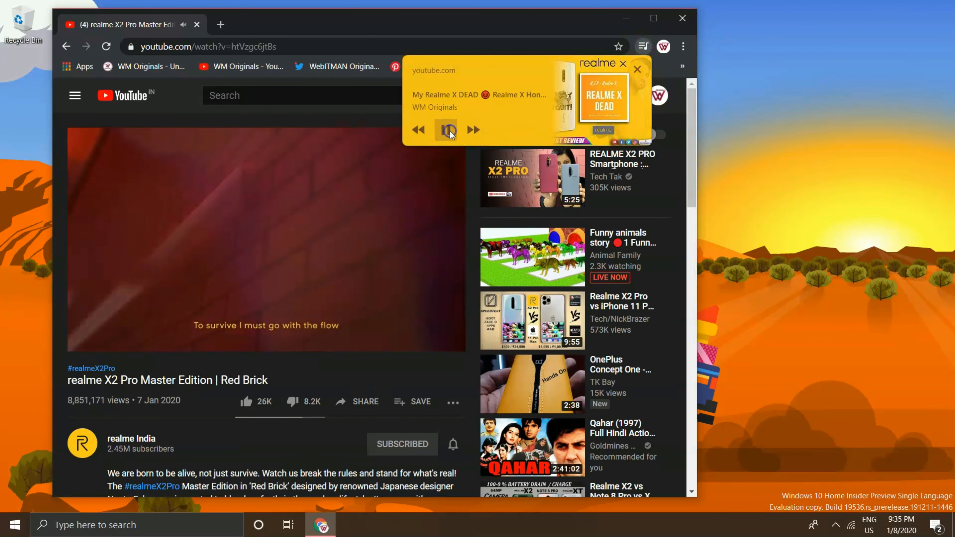
{"action": "left_click", "coordinate": [446, 131]}
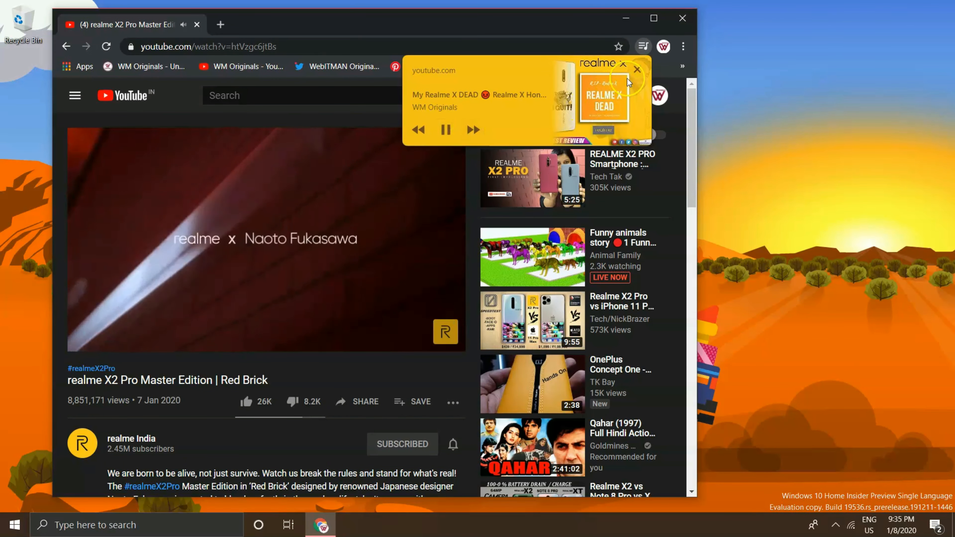
{"action": "left_click", "coordinate": [473, 131]}
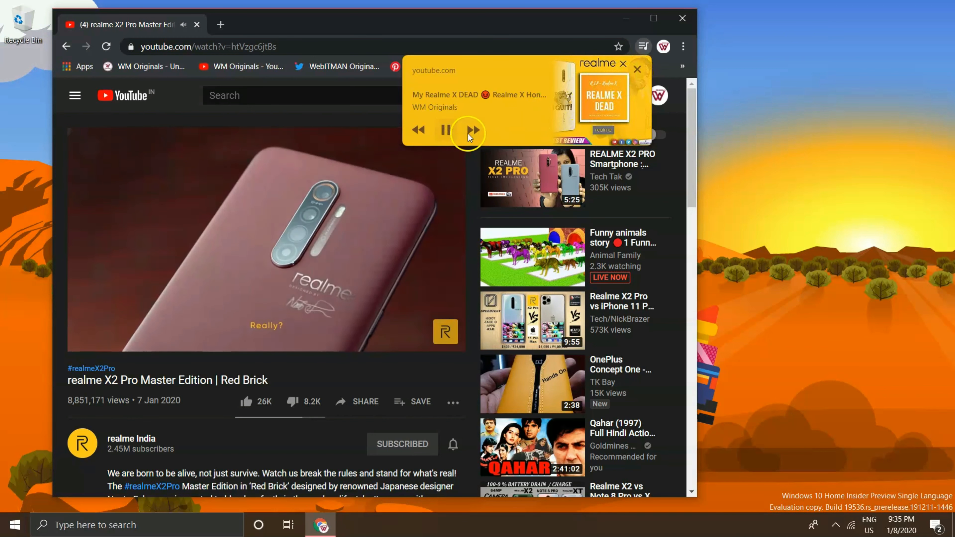
{"action": "left_click", "coordinate": [447, 132]}
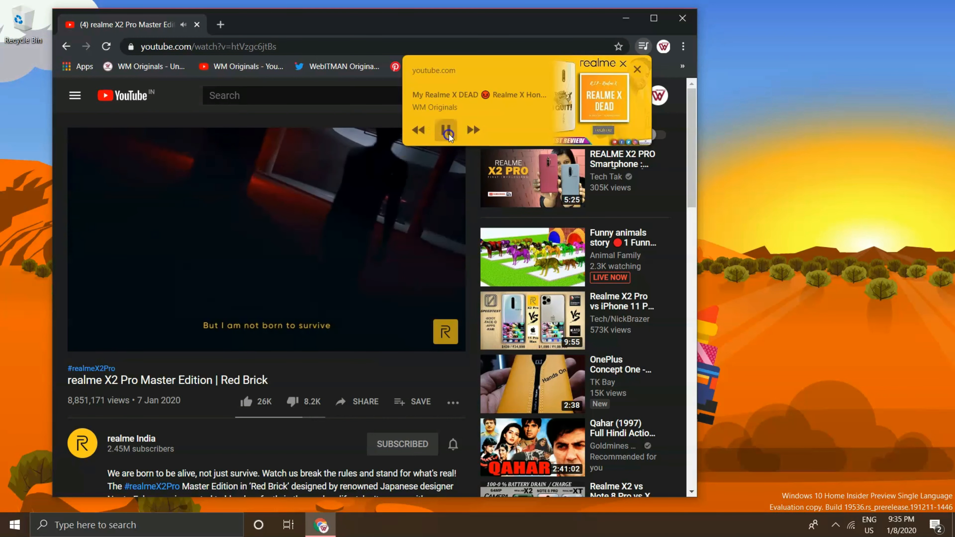
{"action": "left_click", "coordinate": [638, 69]}
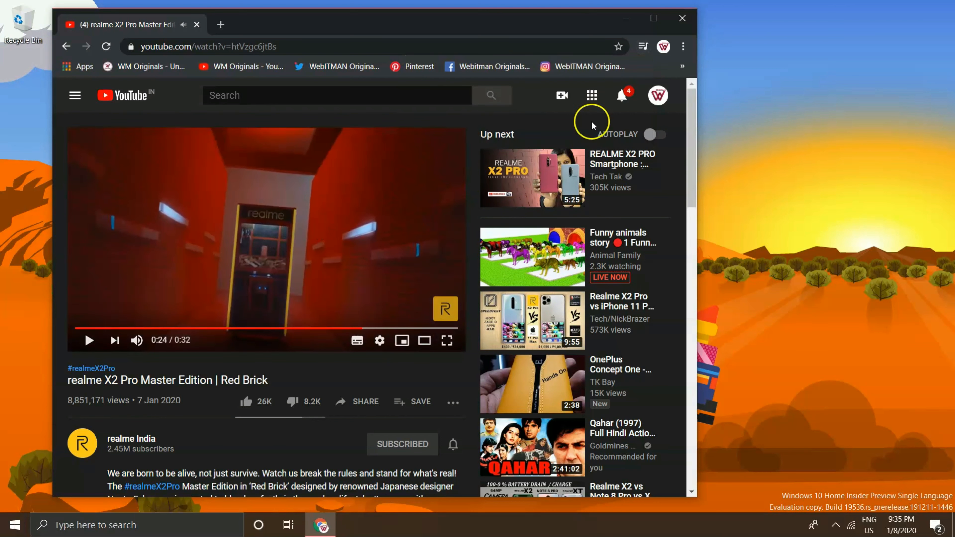
- Reopen the media controls popup and leave the Red Brick video playing via its play/pause button
{"action": "left_click", "coordinate": [643, 47]}
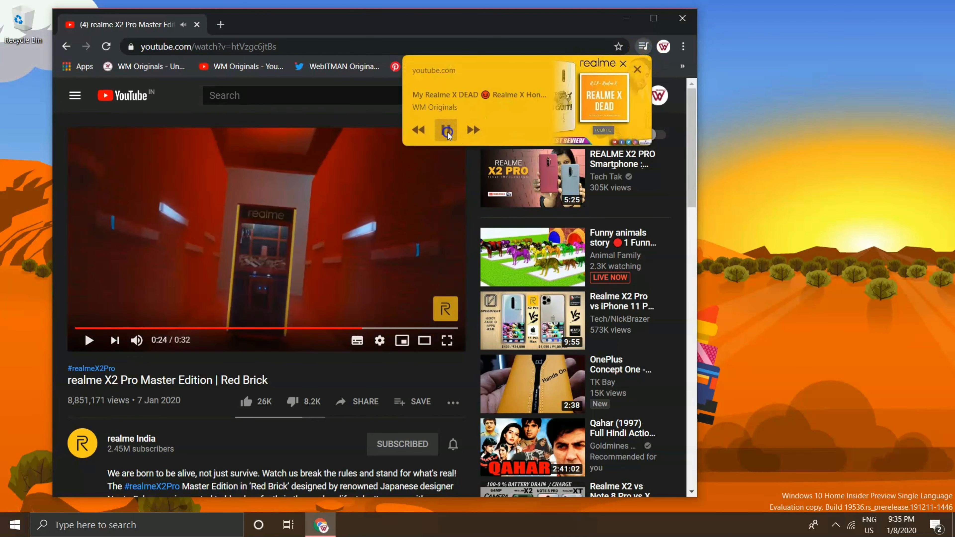
{"action": "left_click", "coordinate": [446, 130]}
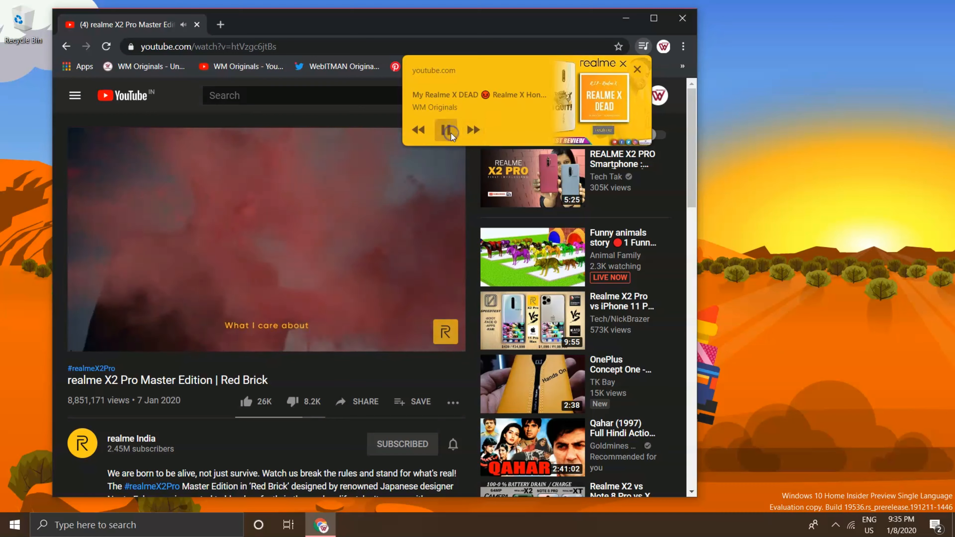
{"action": "left_click", "coordinate": [446, 131]}
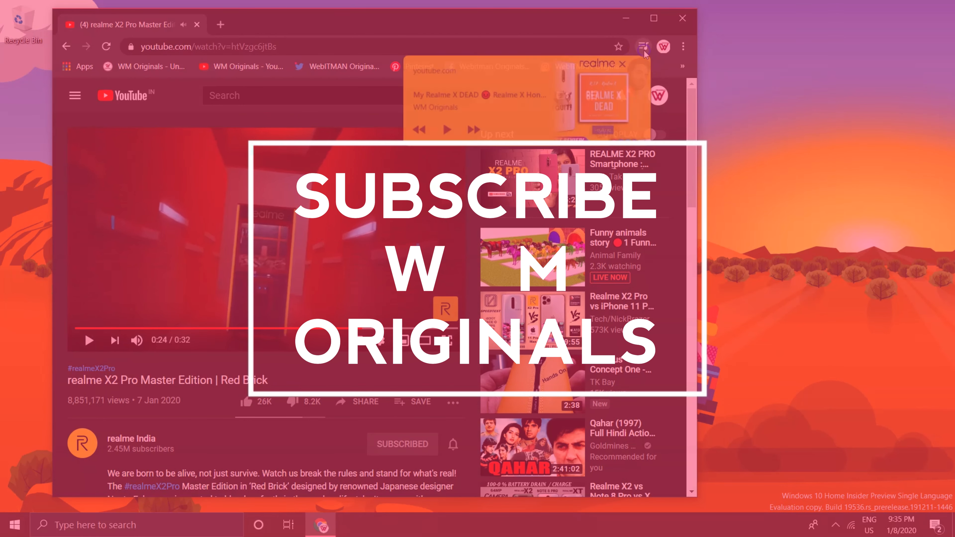
{"action": "left_click", "coordinate": [446, 130]}
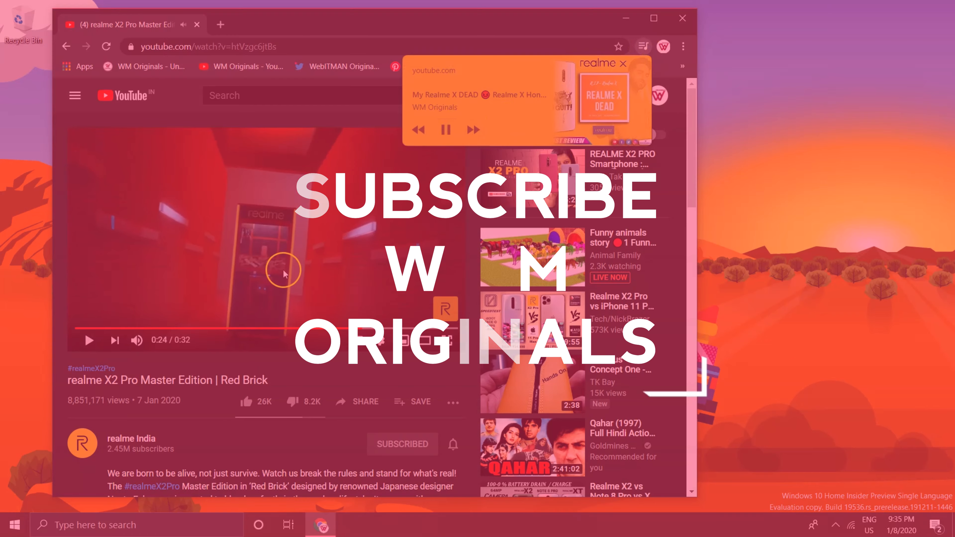